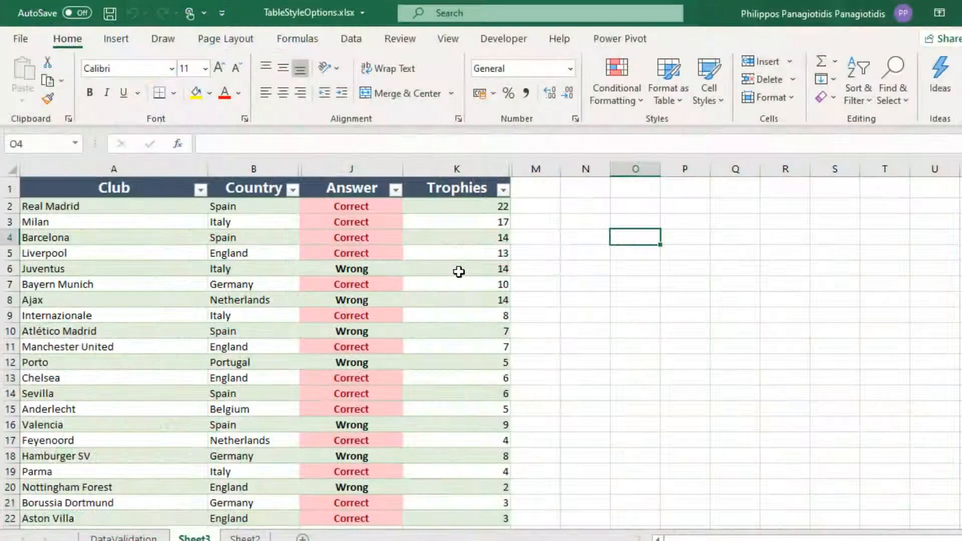
mouse_move(445, 256)
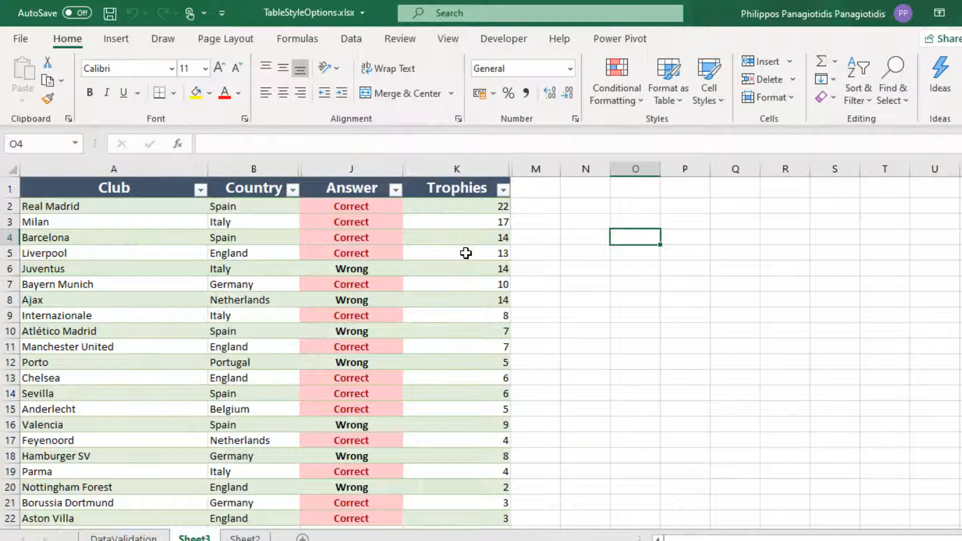
- Apply an orange banded table style to the UEFA clubs table
left_click(465, 252)
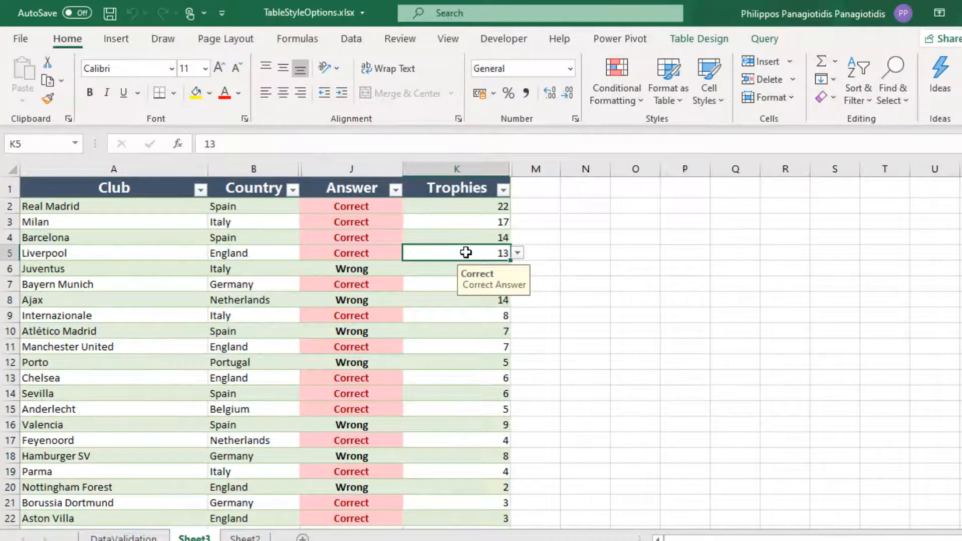
mouse_move(668, 80)
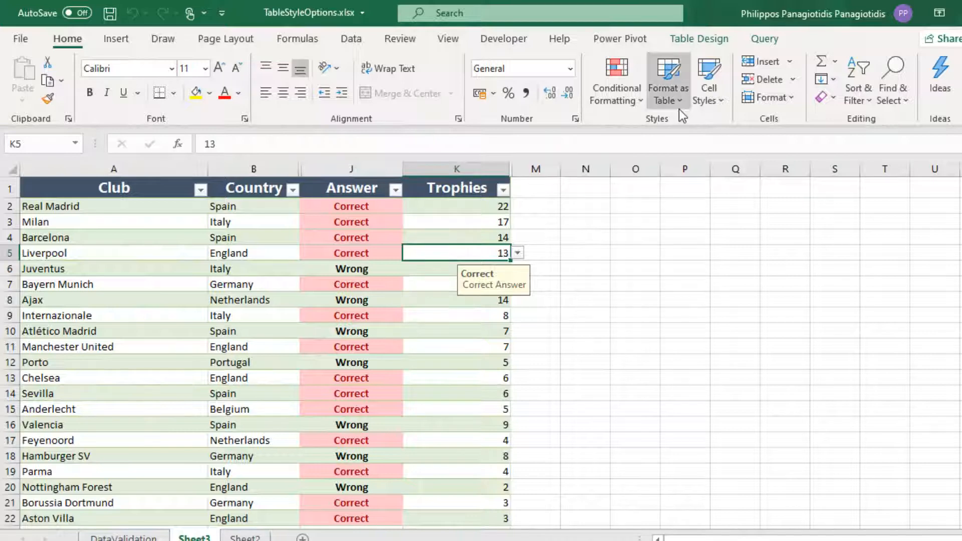
mouse_move(668, 80)
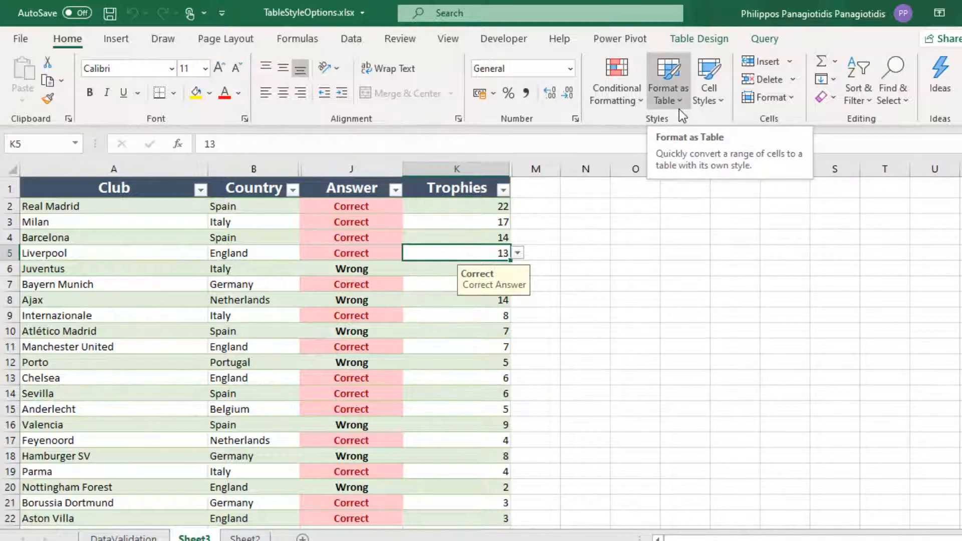
left_click(669, 78)
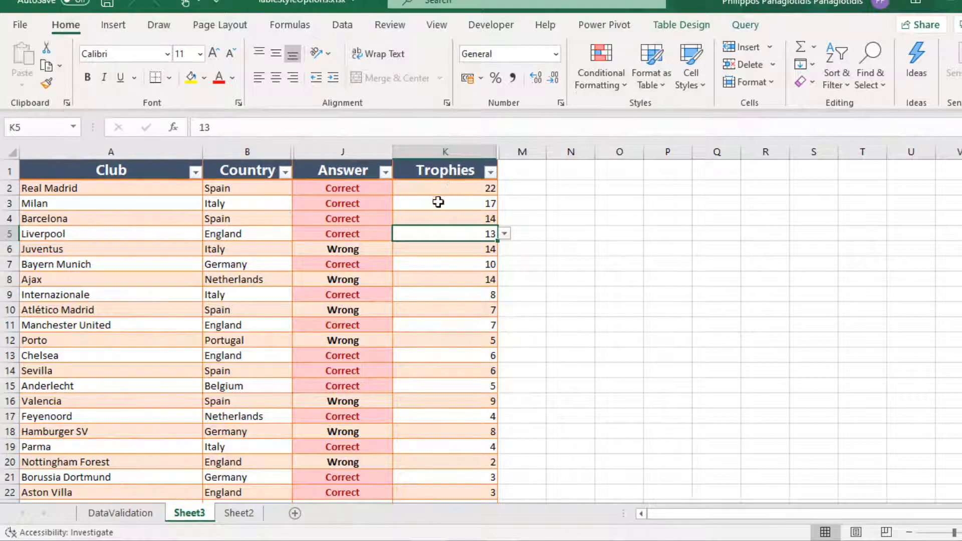
mouse_move(435, 216)
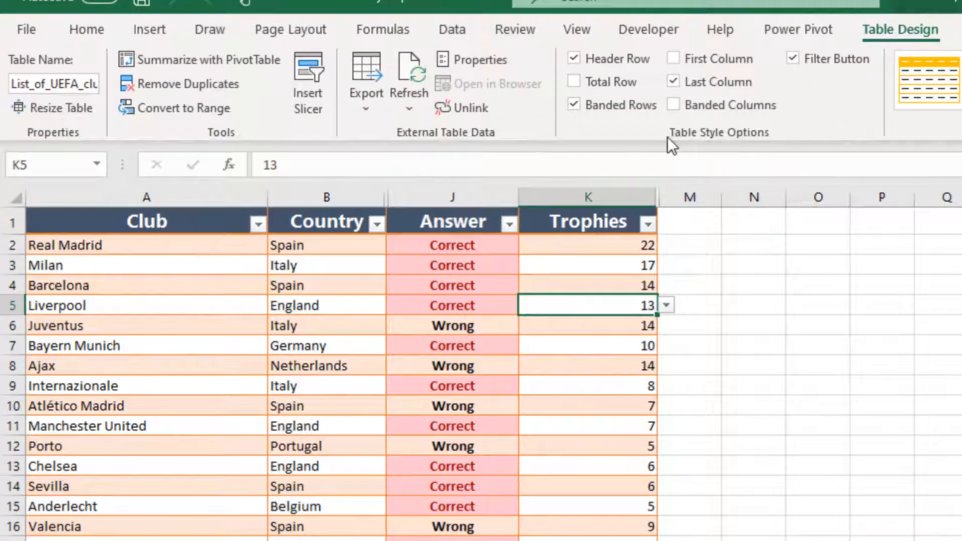
mouse_move(682, 146)
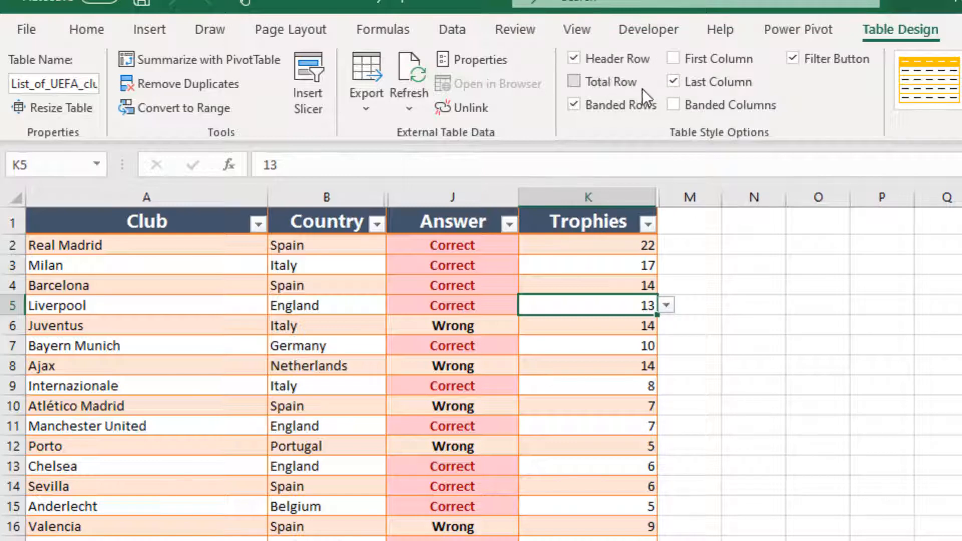
mouse_move(598, 65)
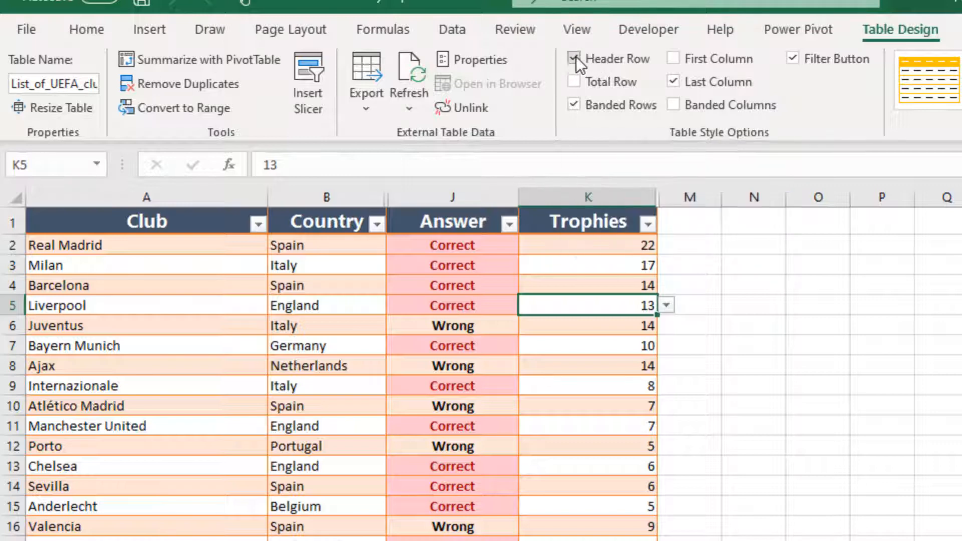
left_click(573, 58)
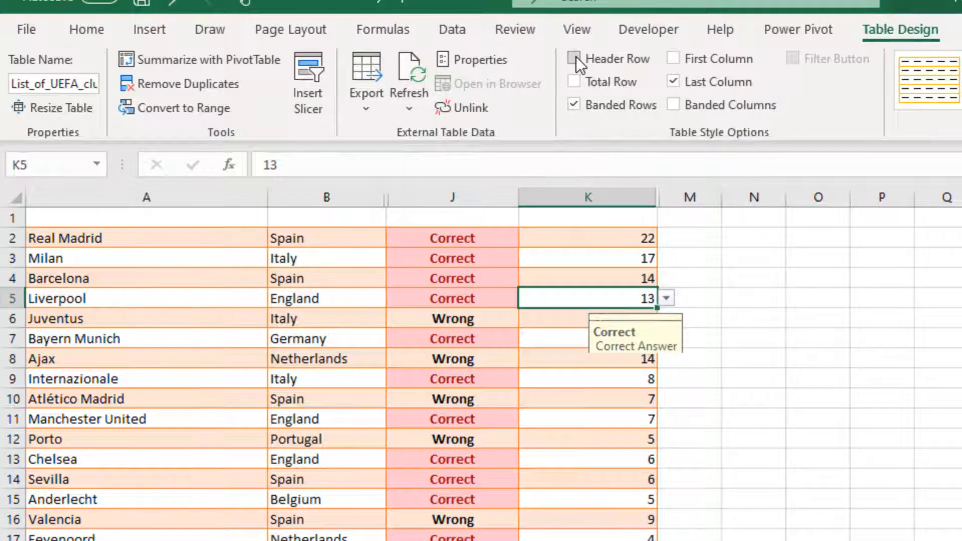
left_click(573, 58)
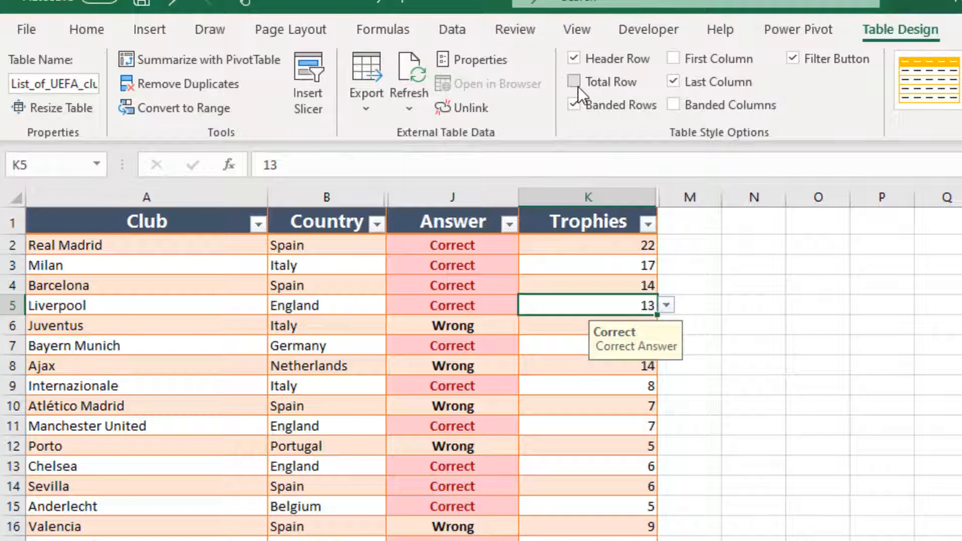
mouse_move(568, 82)
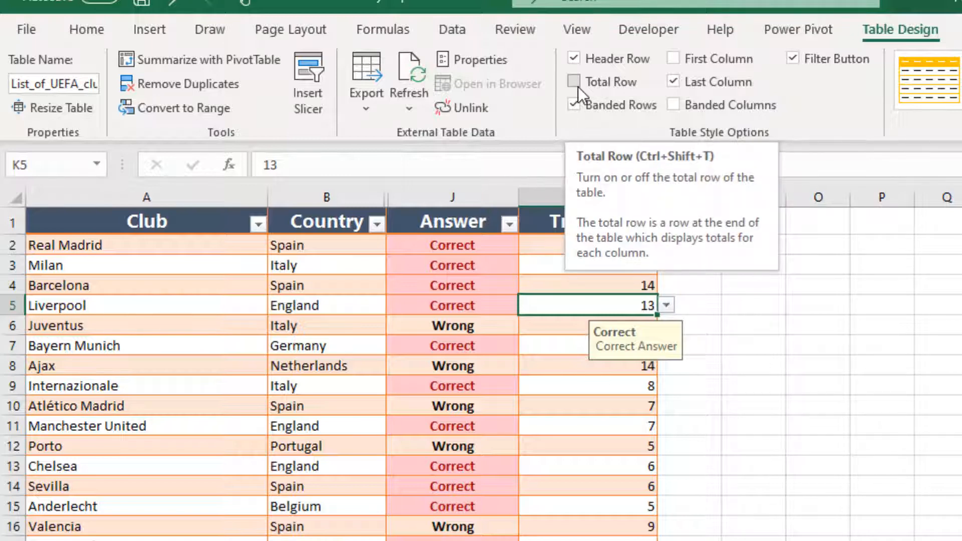
left_click(573, 81)
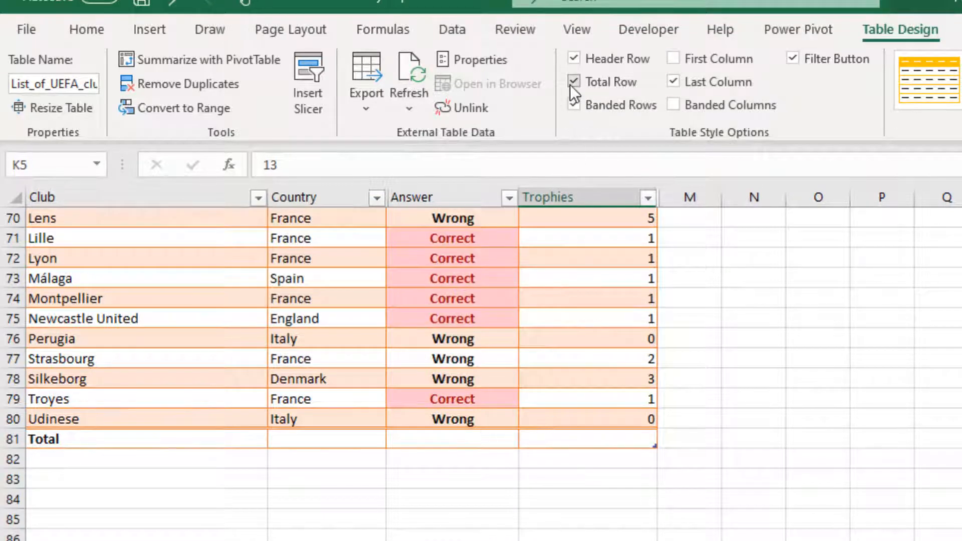
left_click(573, 83)
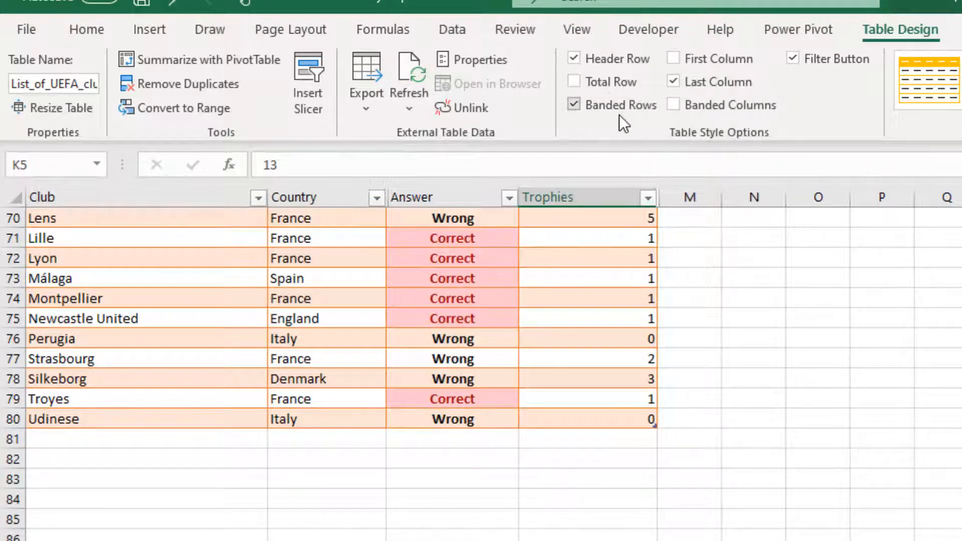
mouse_move(618, 113)
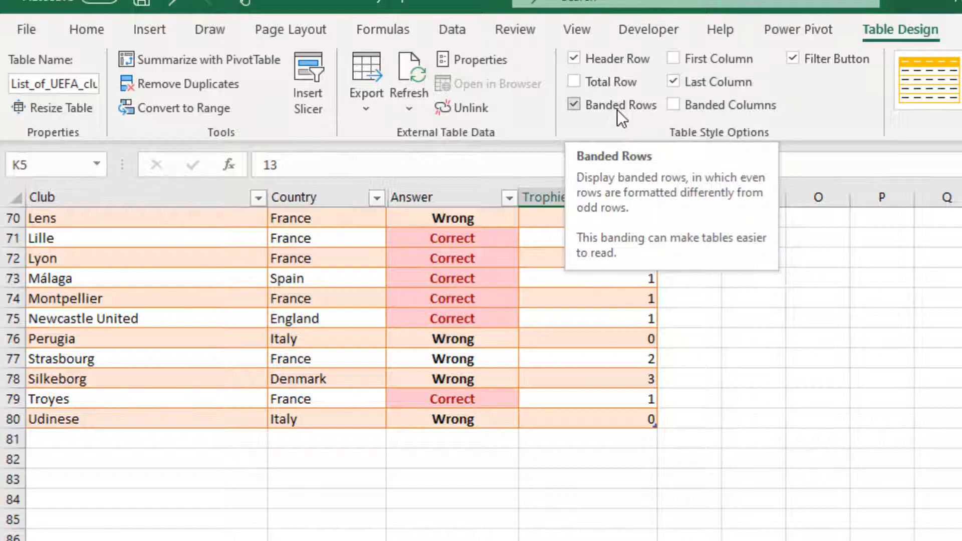
left_click(574, 104)
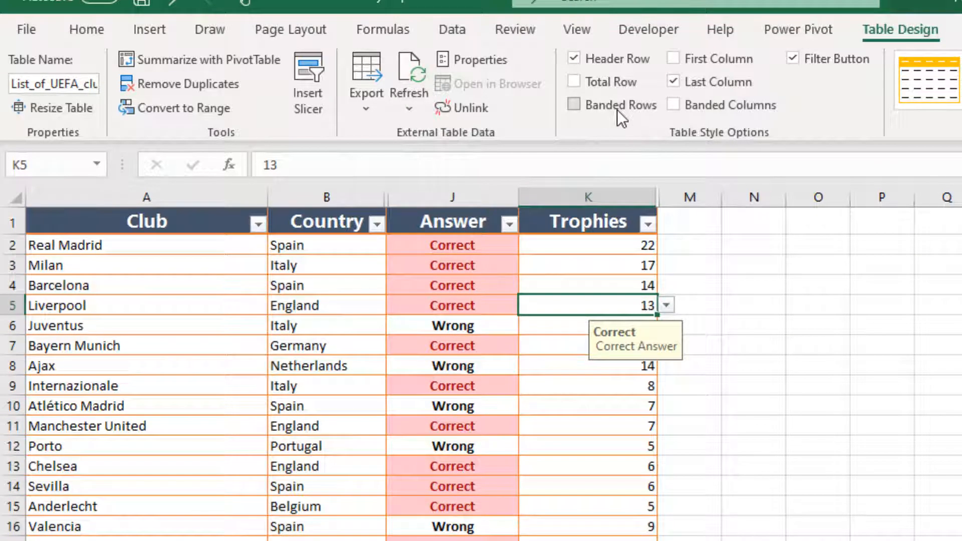
left_click(573, 105)
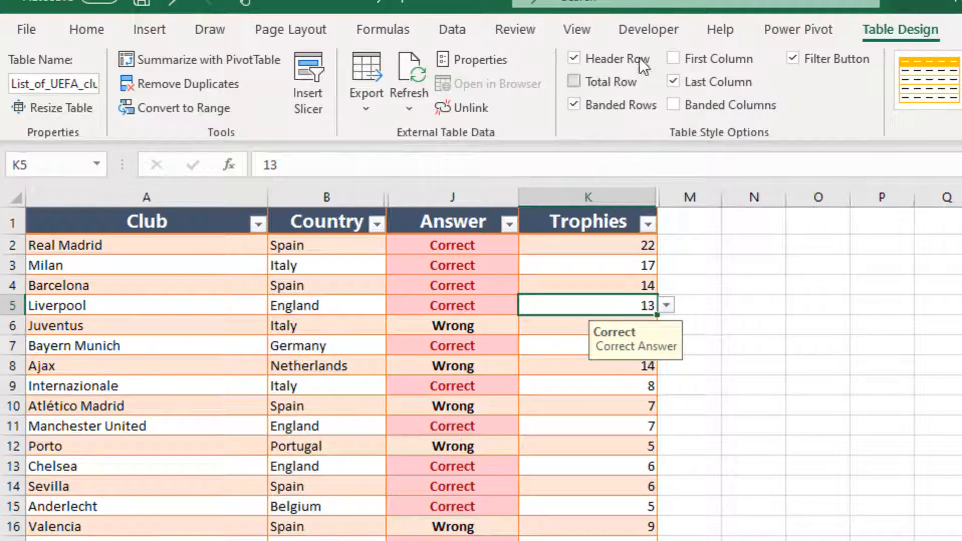
mouse_move(674, 59)
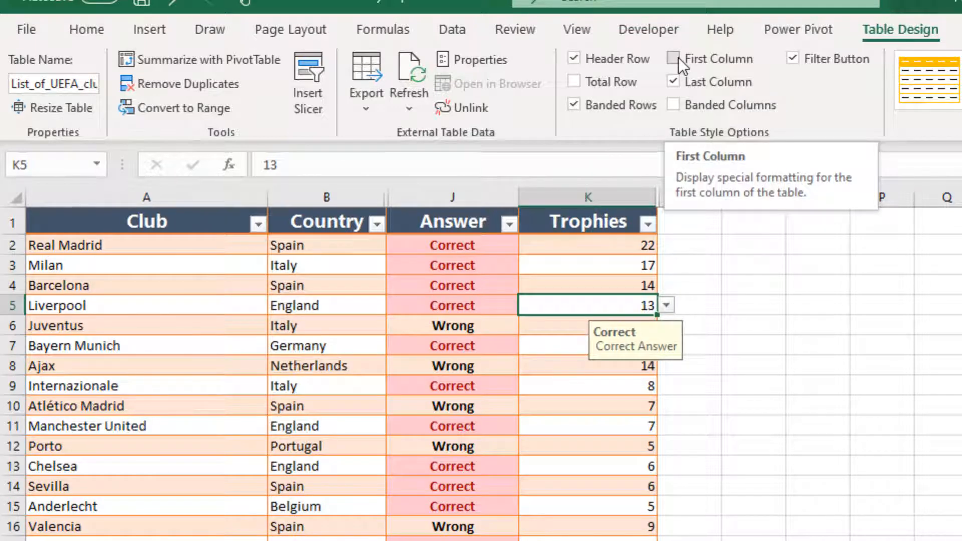
- Enable First Column so the club names show in bold
left_click(674, 58)
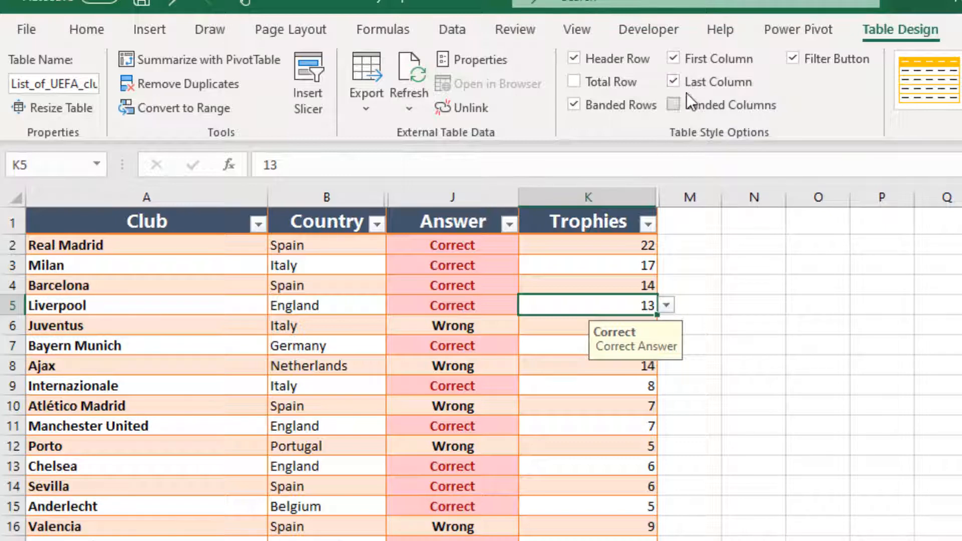
mouse_move(696, 90)
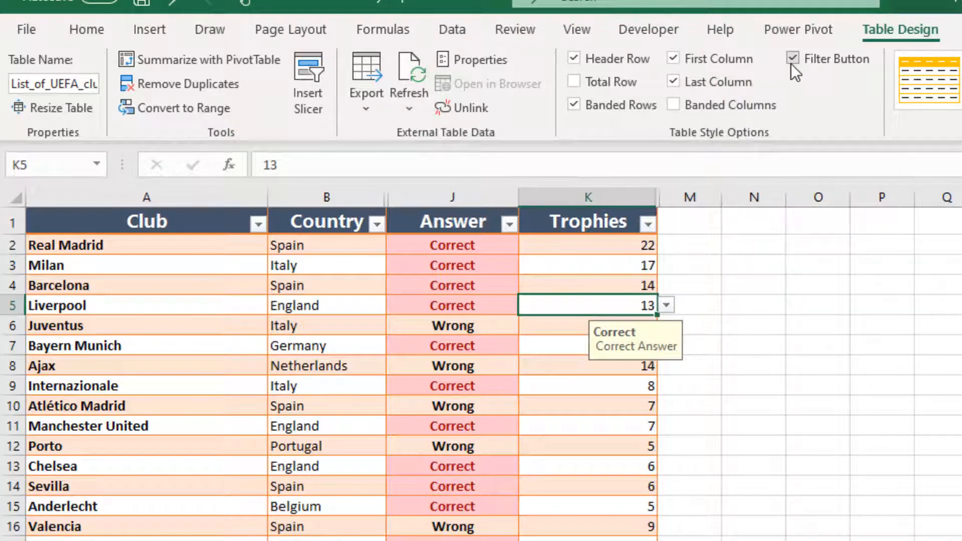
left_click(793, 59)
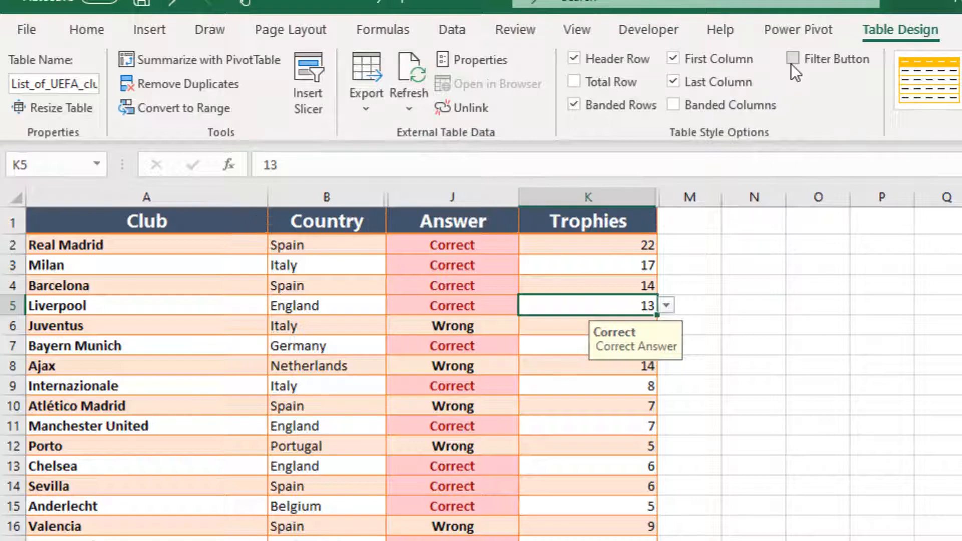
left_click(792, 59)
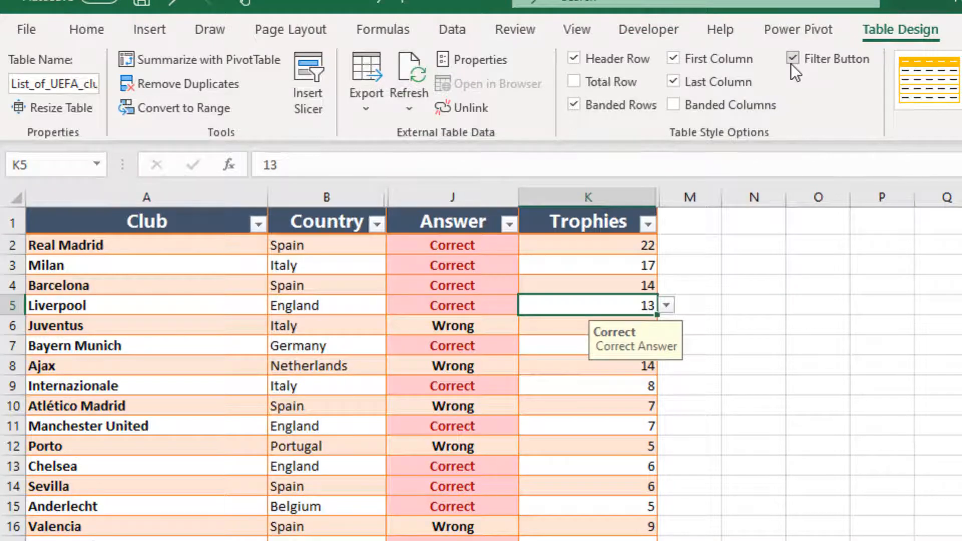